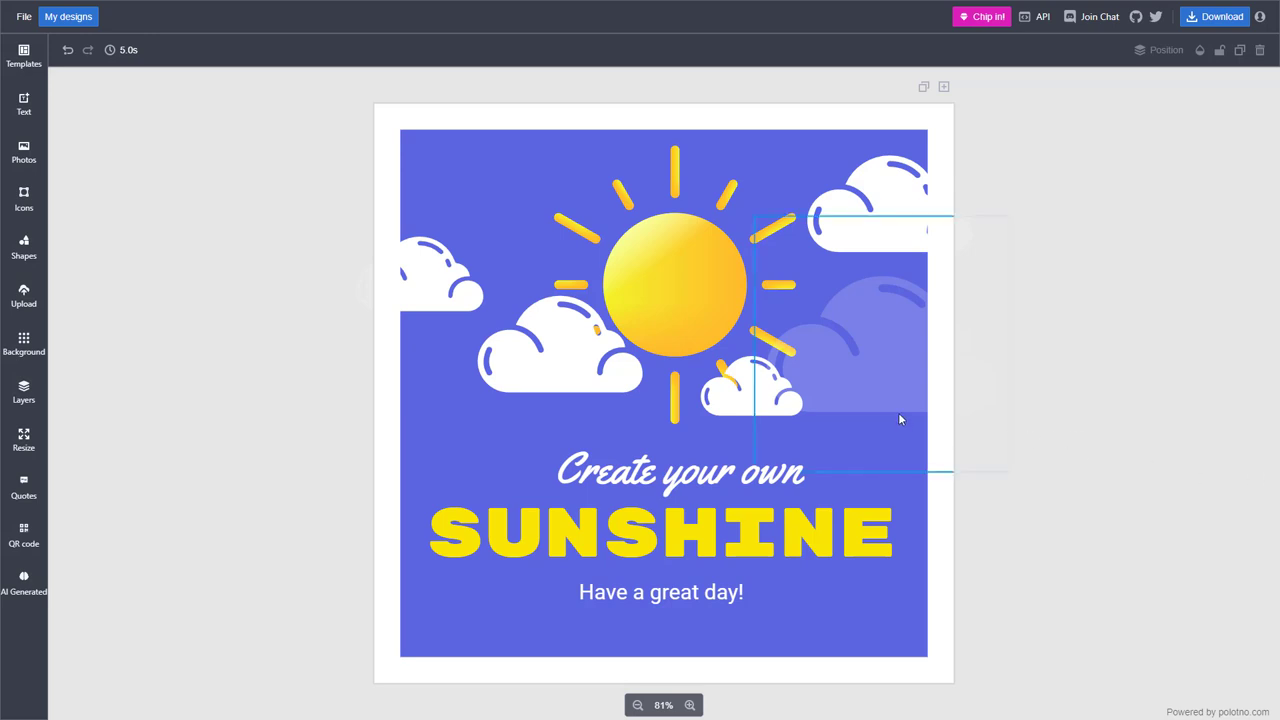
Step: Bring up the resize options for the Sunshine greeting design
left_click(222, 280)
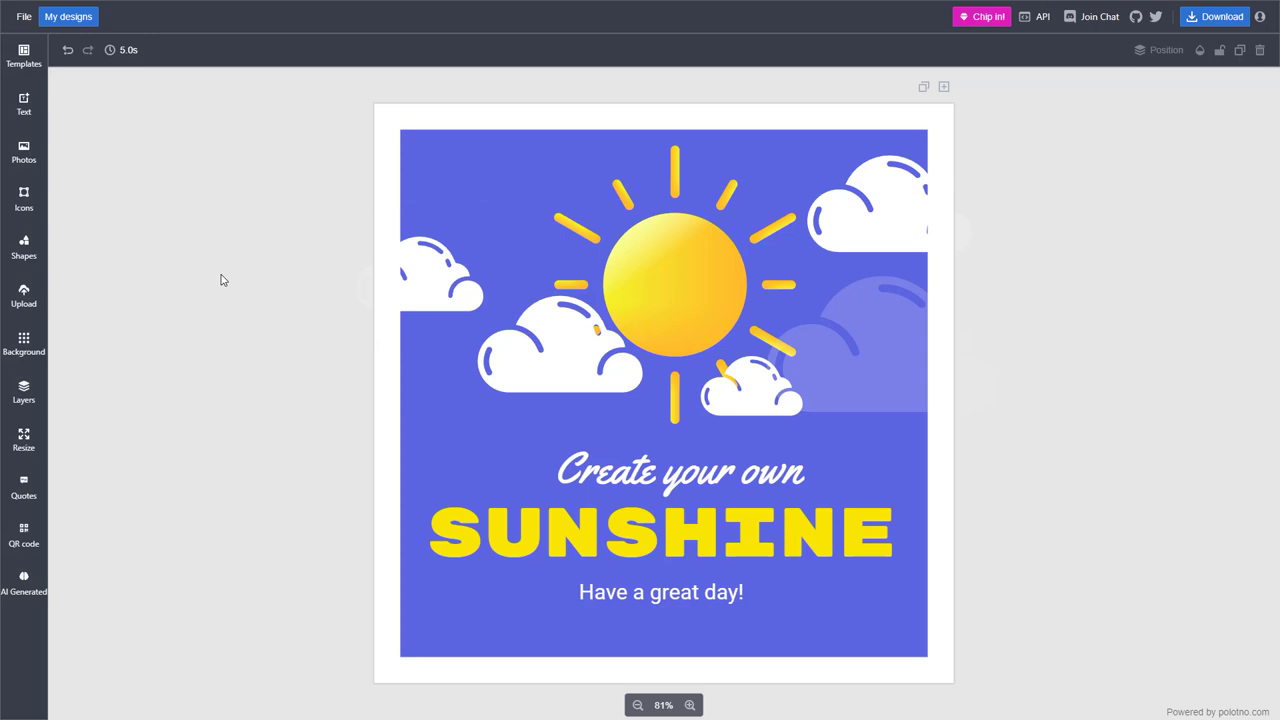
mouse_move(108, 304)
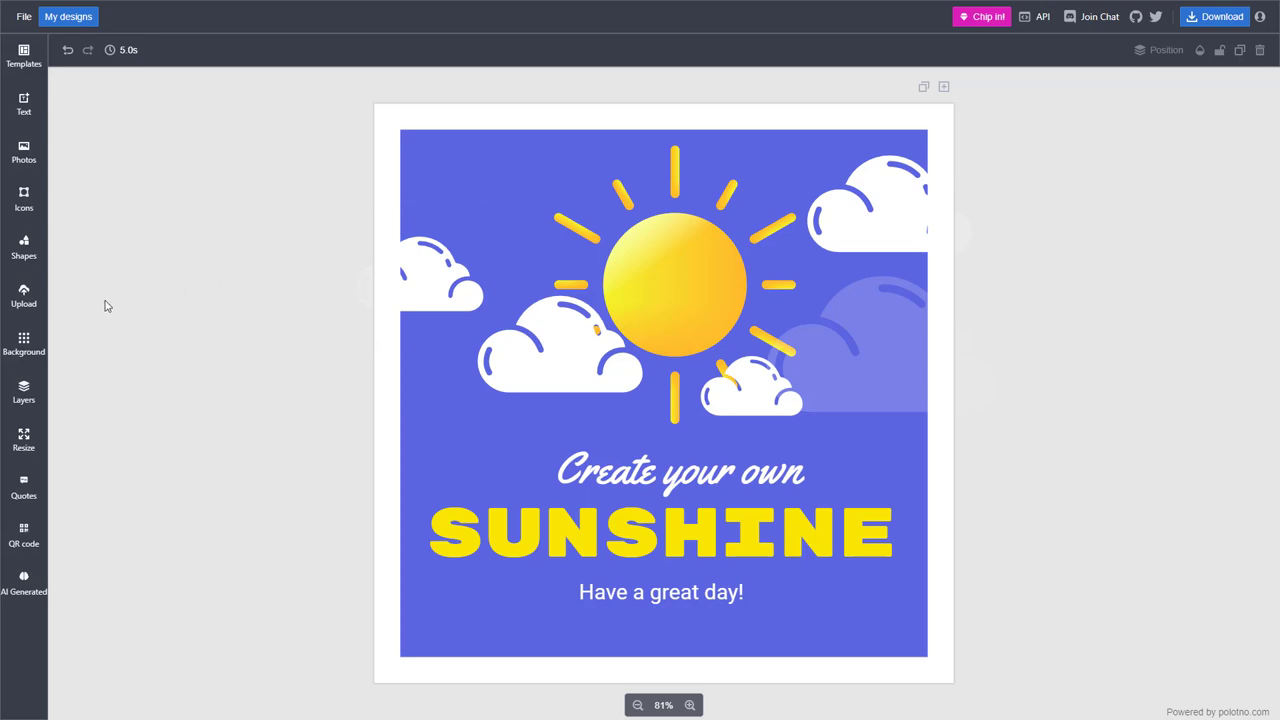
left_click(560, 350)
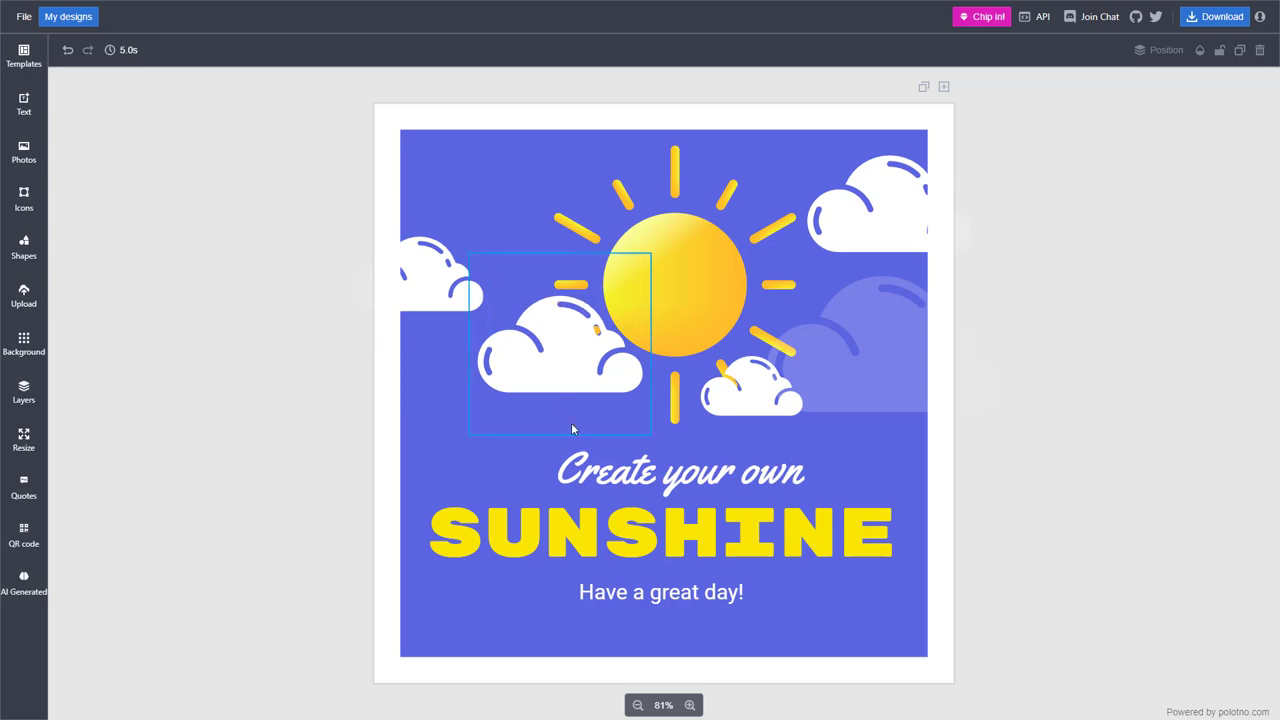
left_click(140, 368)
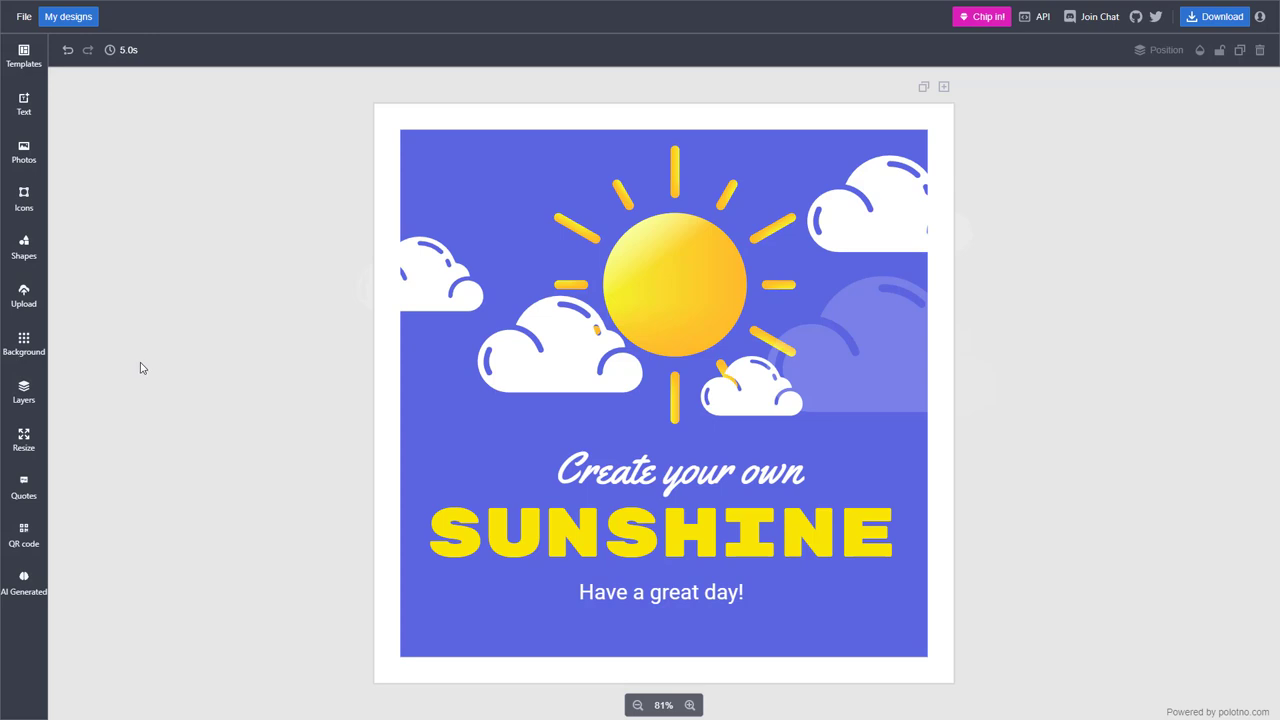
mouse_move(156, 434)
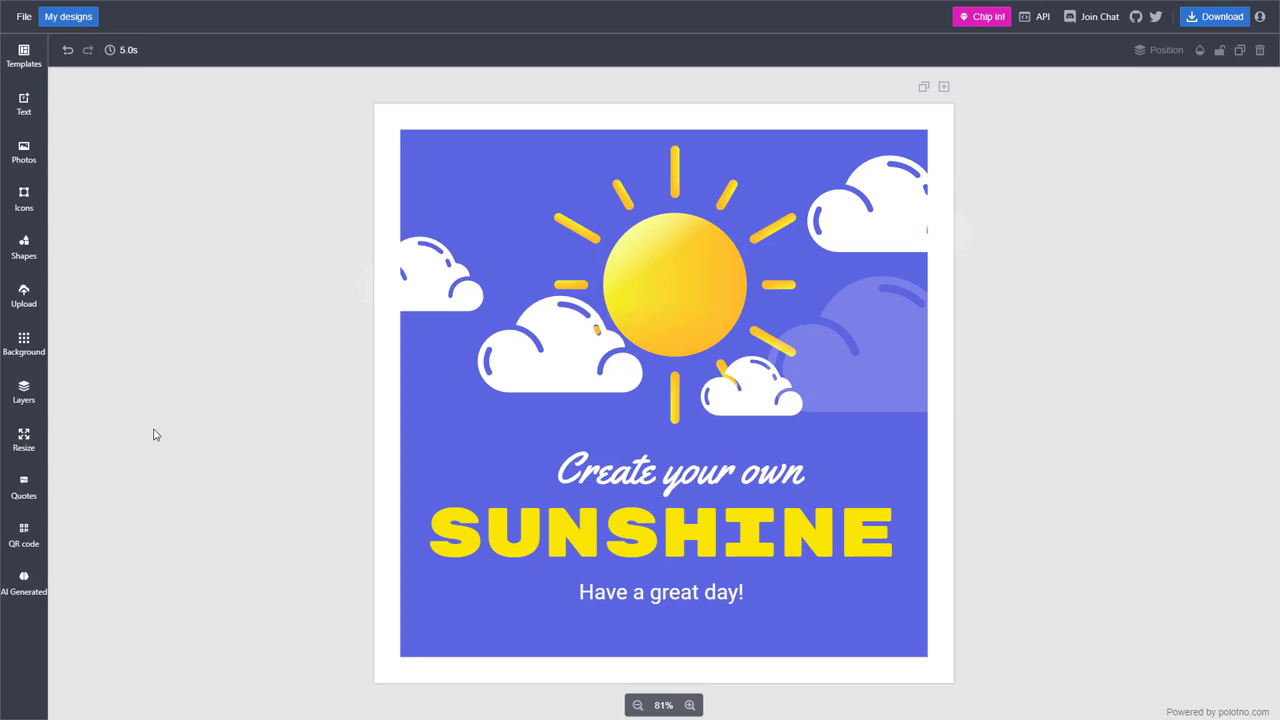
left_click(24, 440)
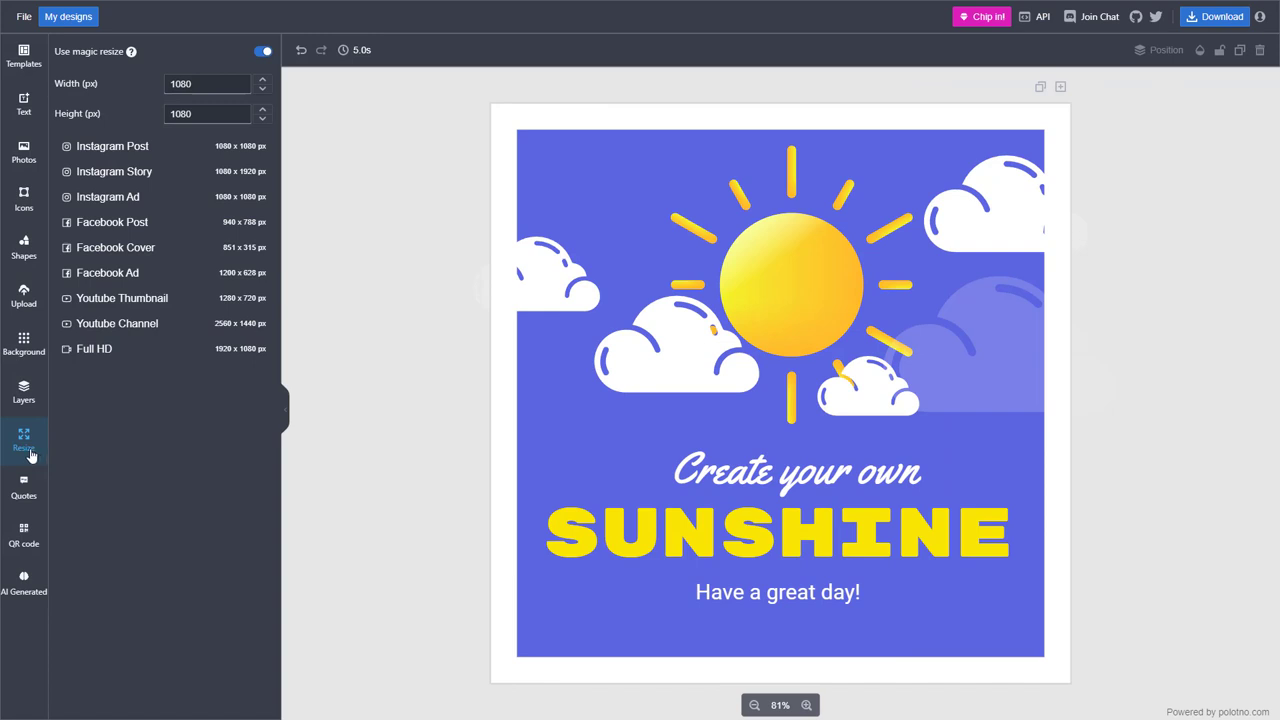
mouse_move(114, 172)
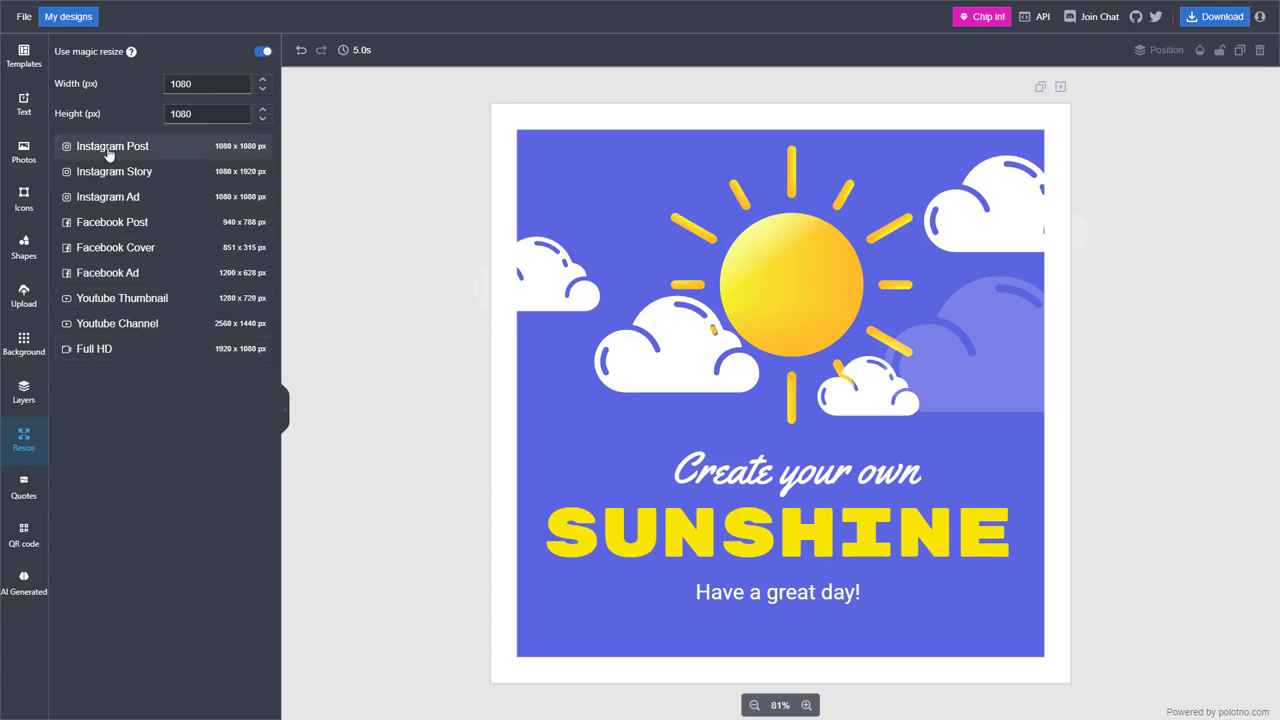
mouse_move(244, 284)
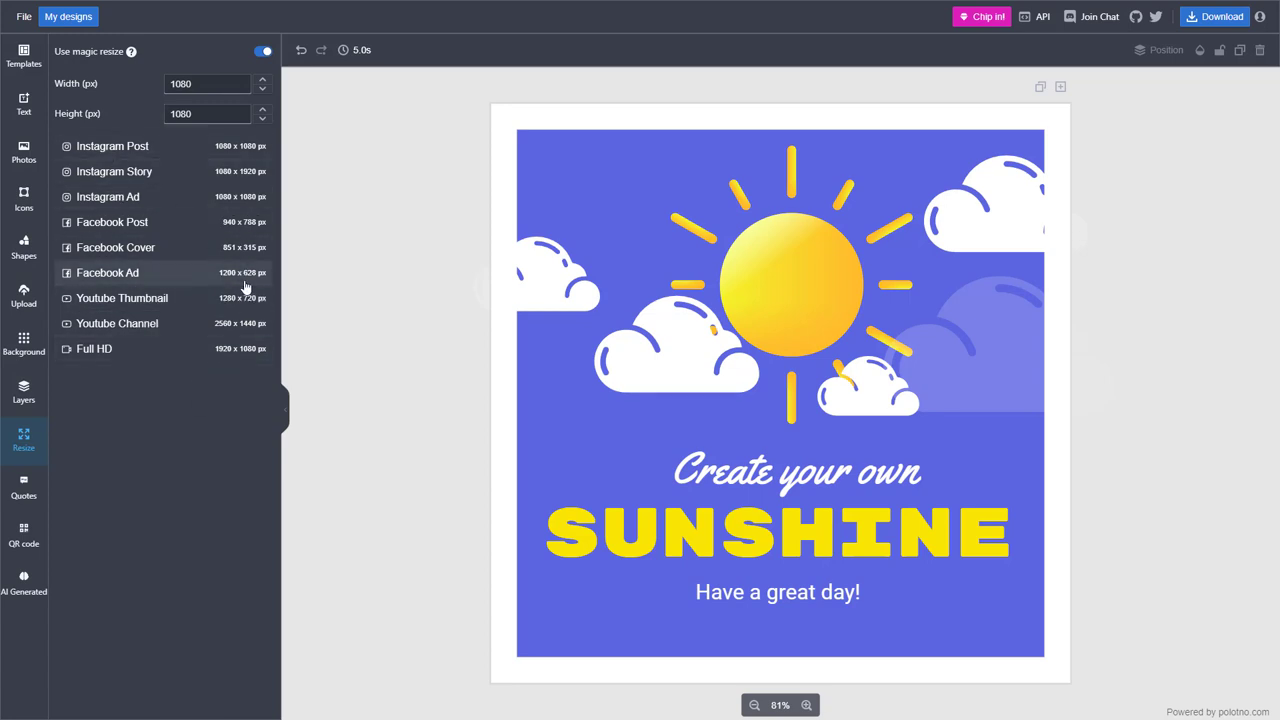
mouse_move(144, 364)
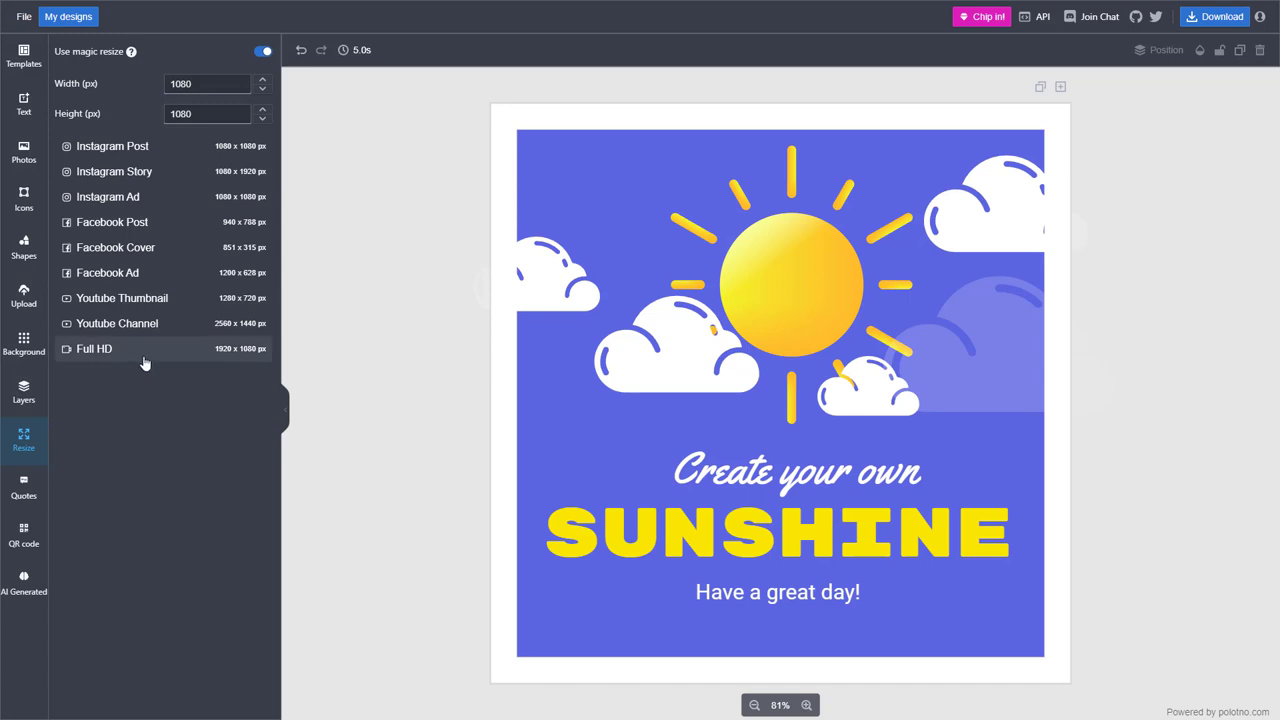
Step: Try Full HD, Youtube Channel, Facebook Ad and another preset, then return to 1080 × 1080 Instagram Post
left_click(92, 348)
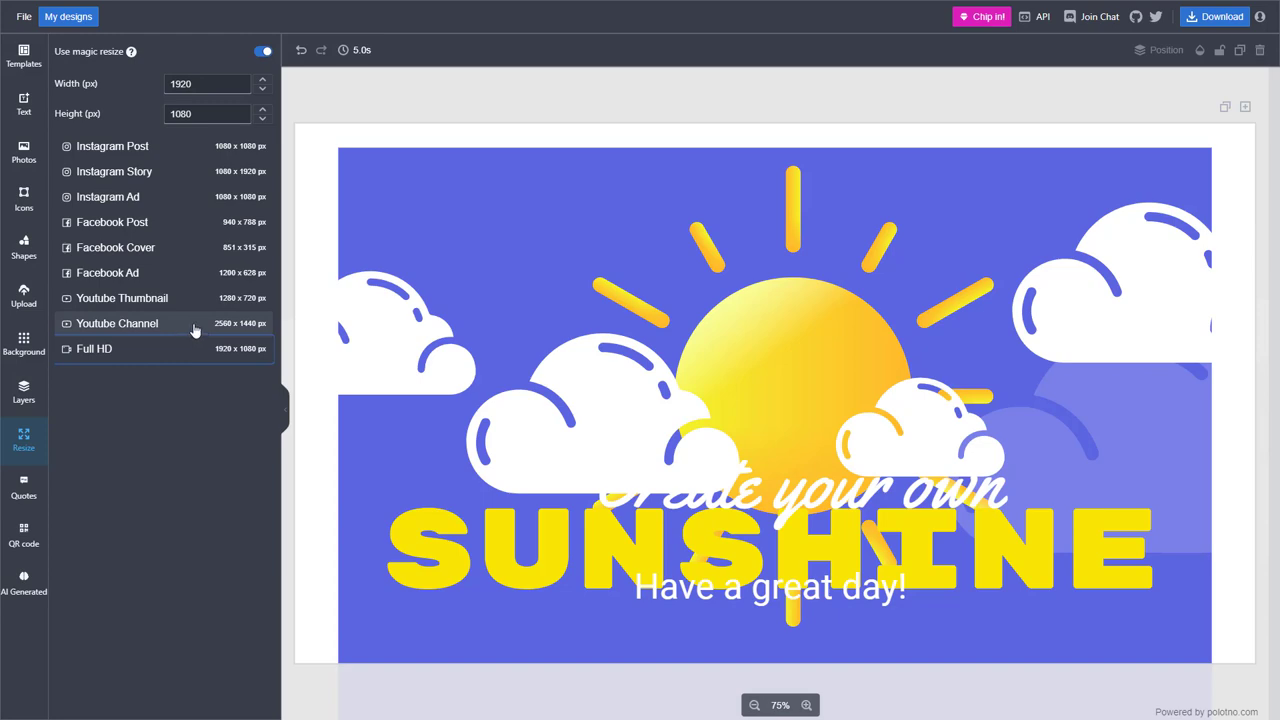
left_click(116, 322)
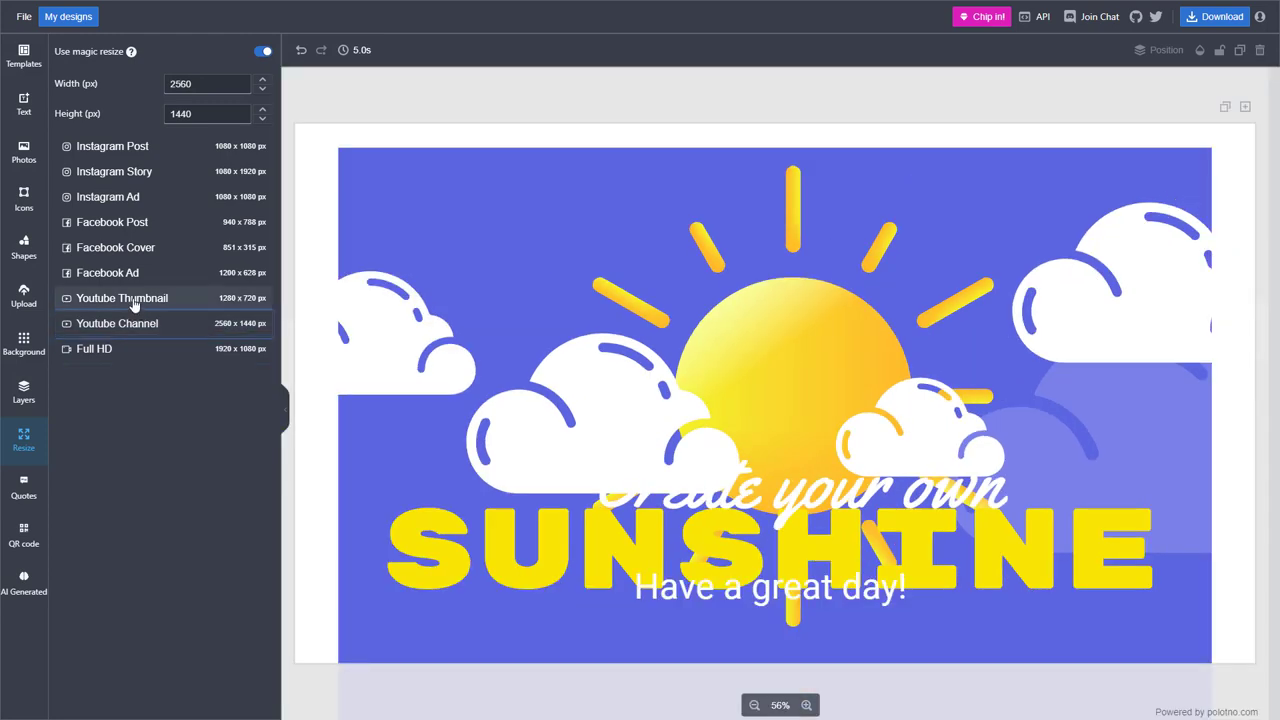
left_click(108, 272)
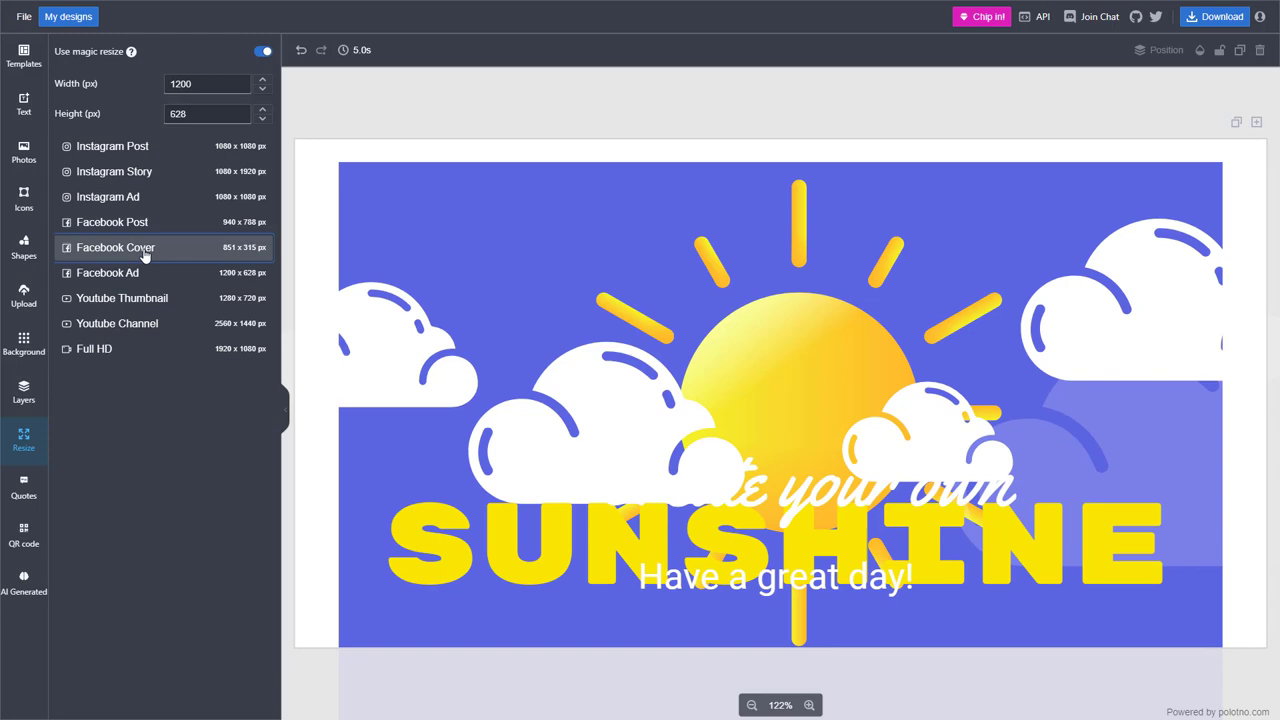
left_click(114, 248)
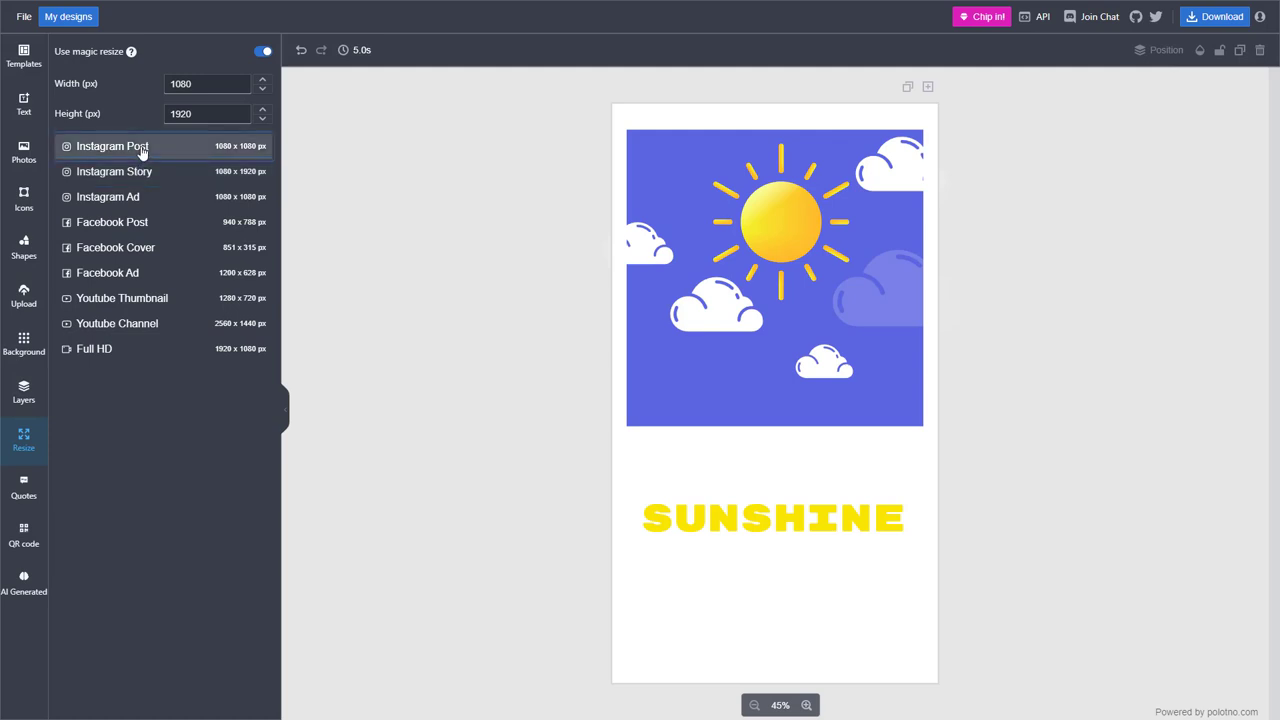
left_click(112, 146)
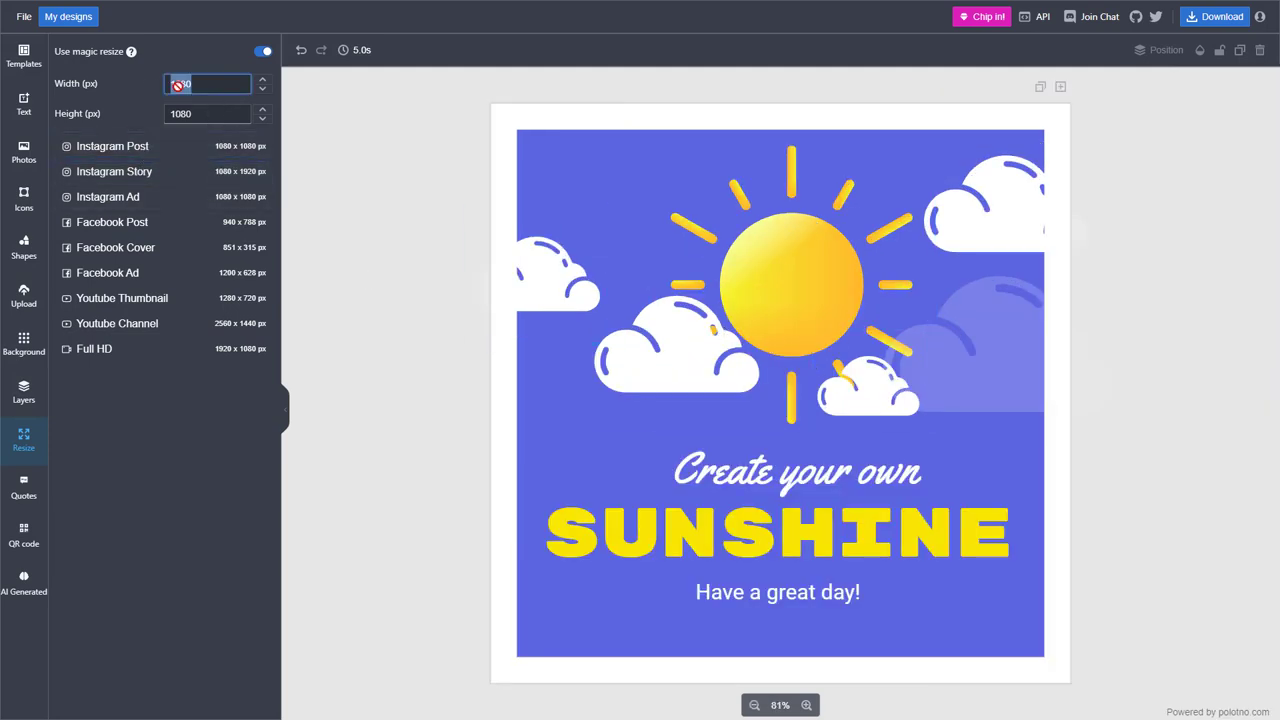
Step: Enter a custom 2000 × 1500 px size with magic resize on, reflowing the design
type("1080")
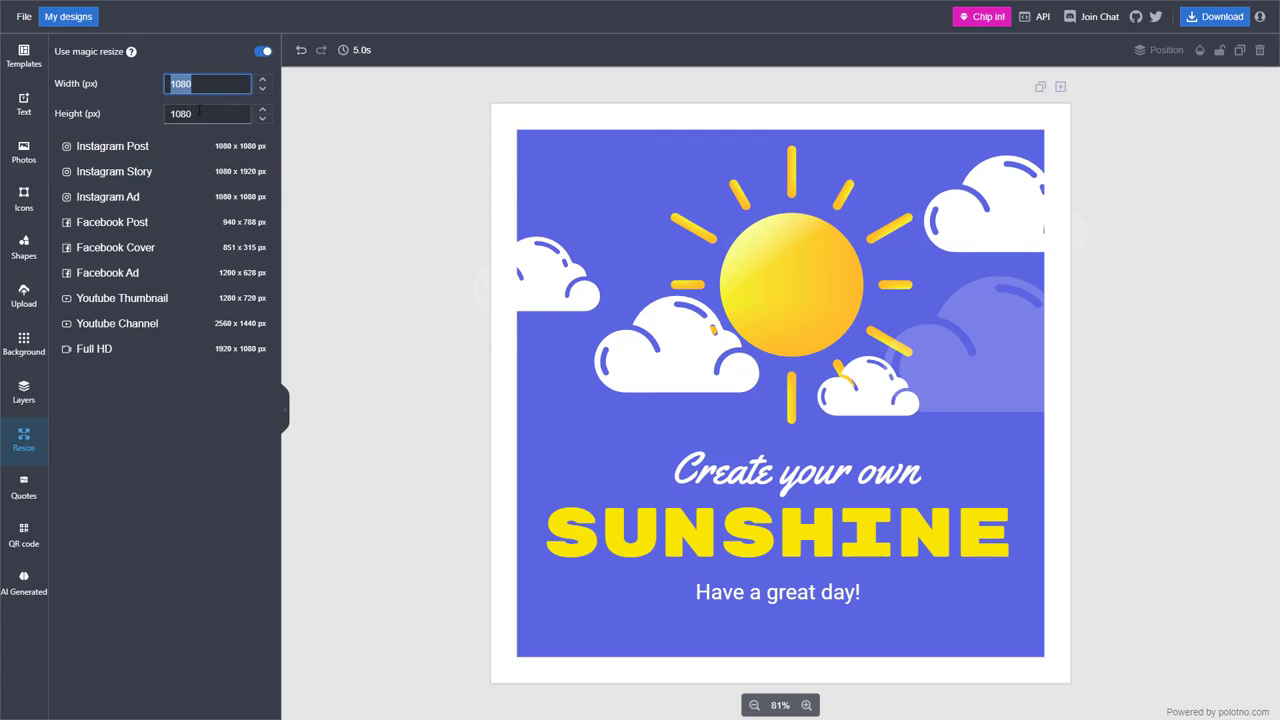
type("2000")
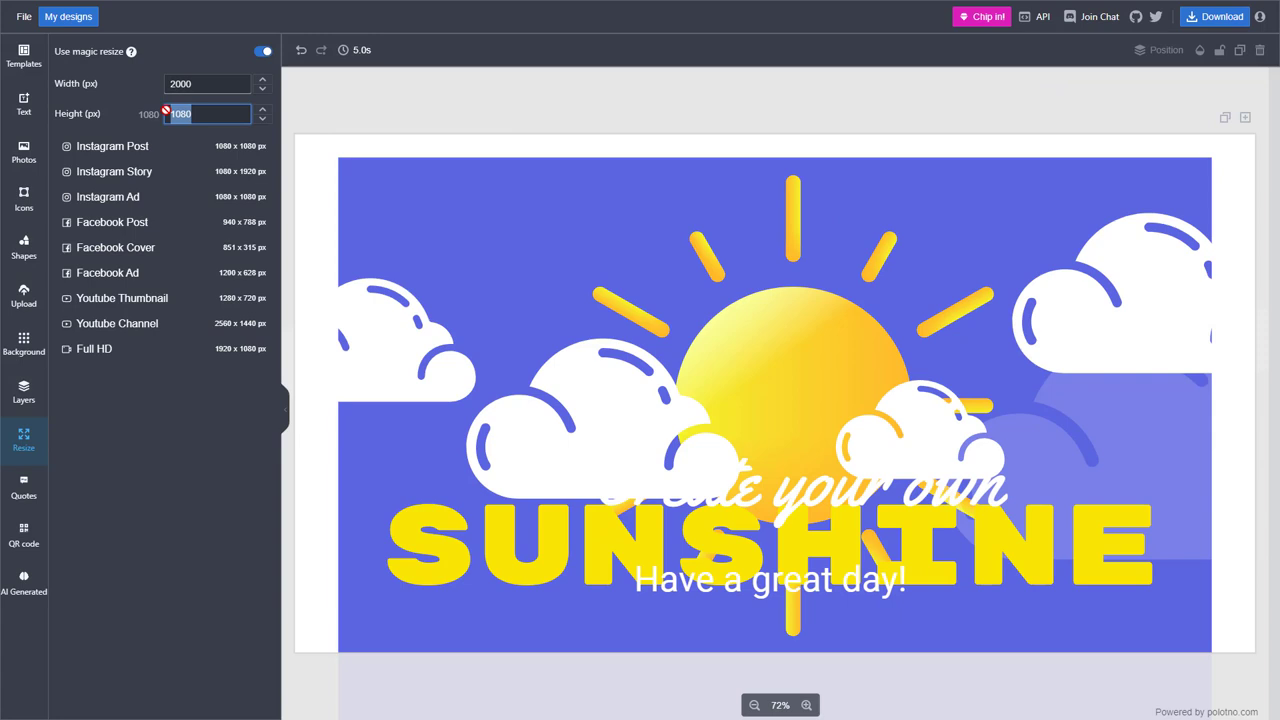
type("1500")
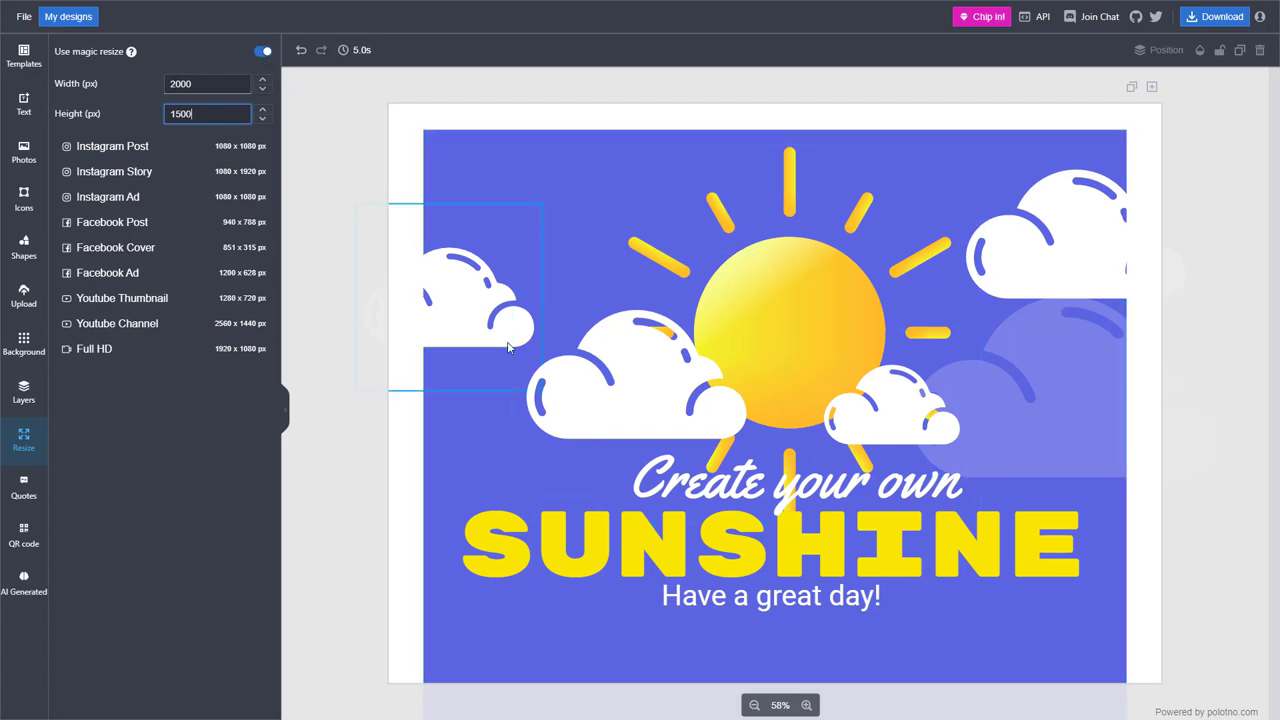
mouse_move(434, 340)
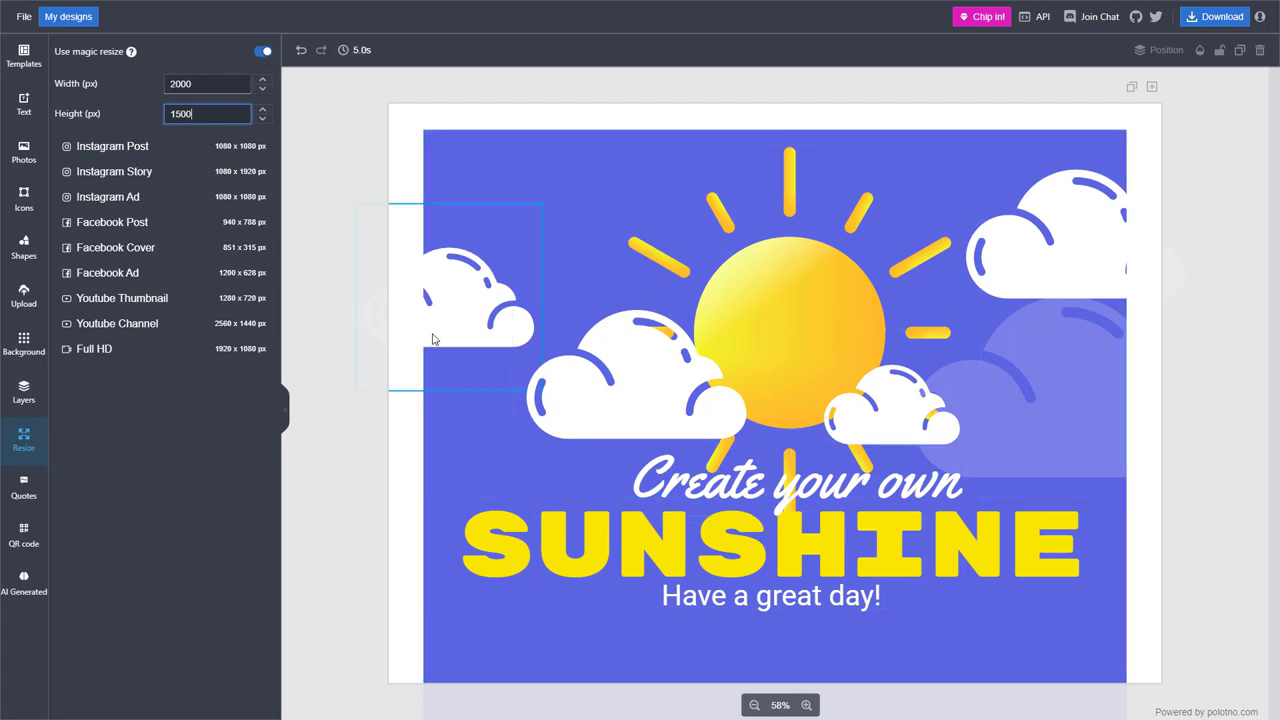
Step: Try Facebook Cover and Instagram Ad presets, then turn magic resize off
left_click(116, 248)
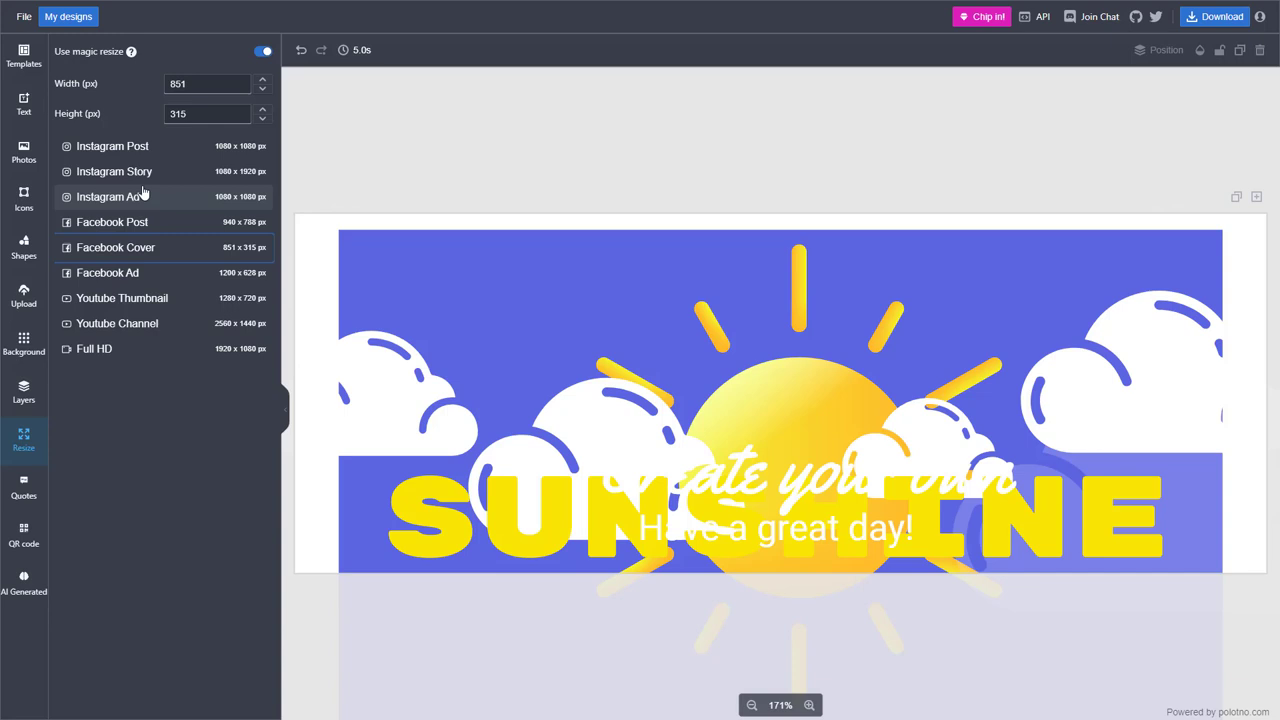
left_click(108, 196)
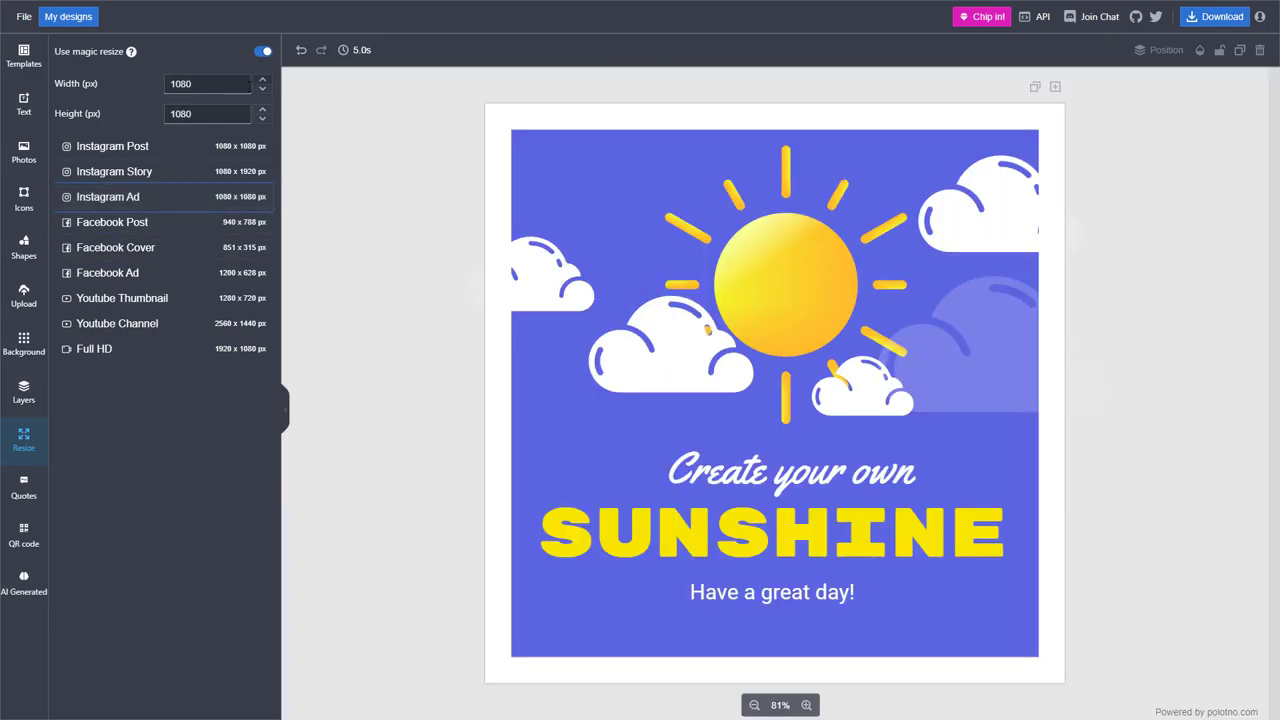
left_click(260, 52)
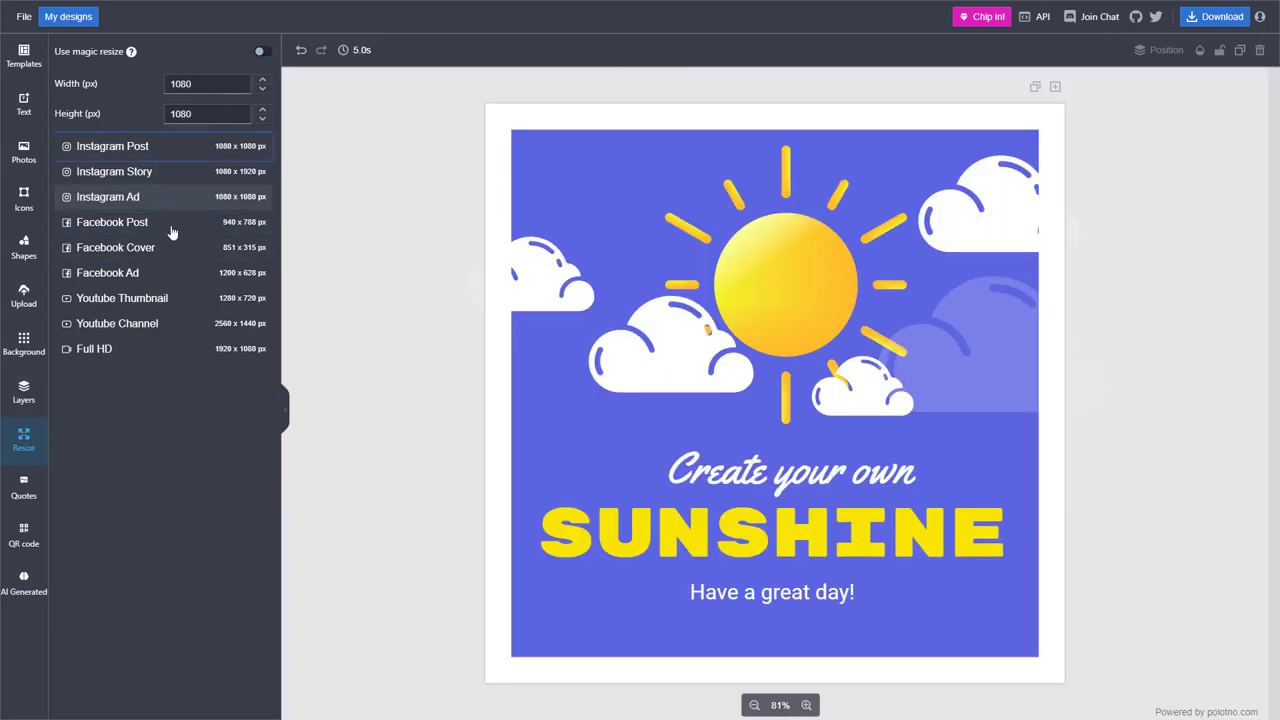
Step: Cycle unscaled through Facebook Cover, Youtube Thumbnail, Facebook Post, Full HD, ending at Youtube Channel 2560 × 1440
left_click(116, 248)
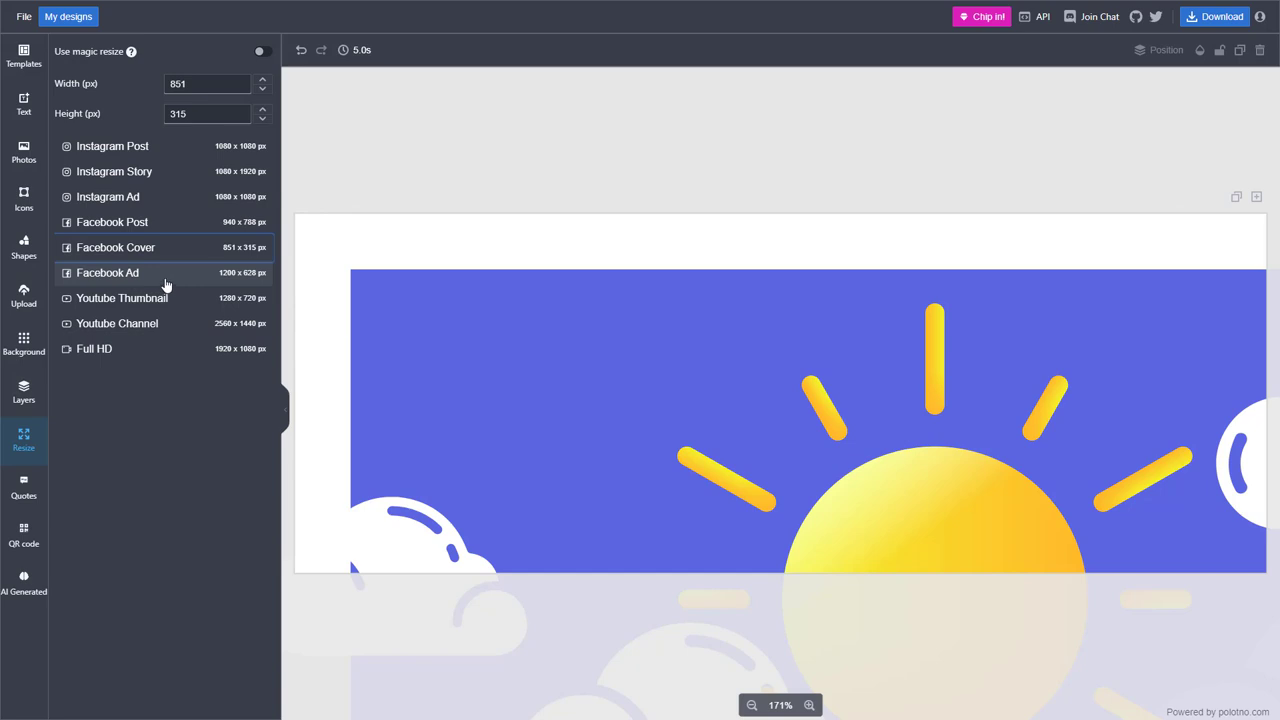
left_click(120, 296)
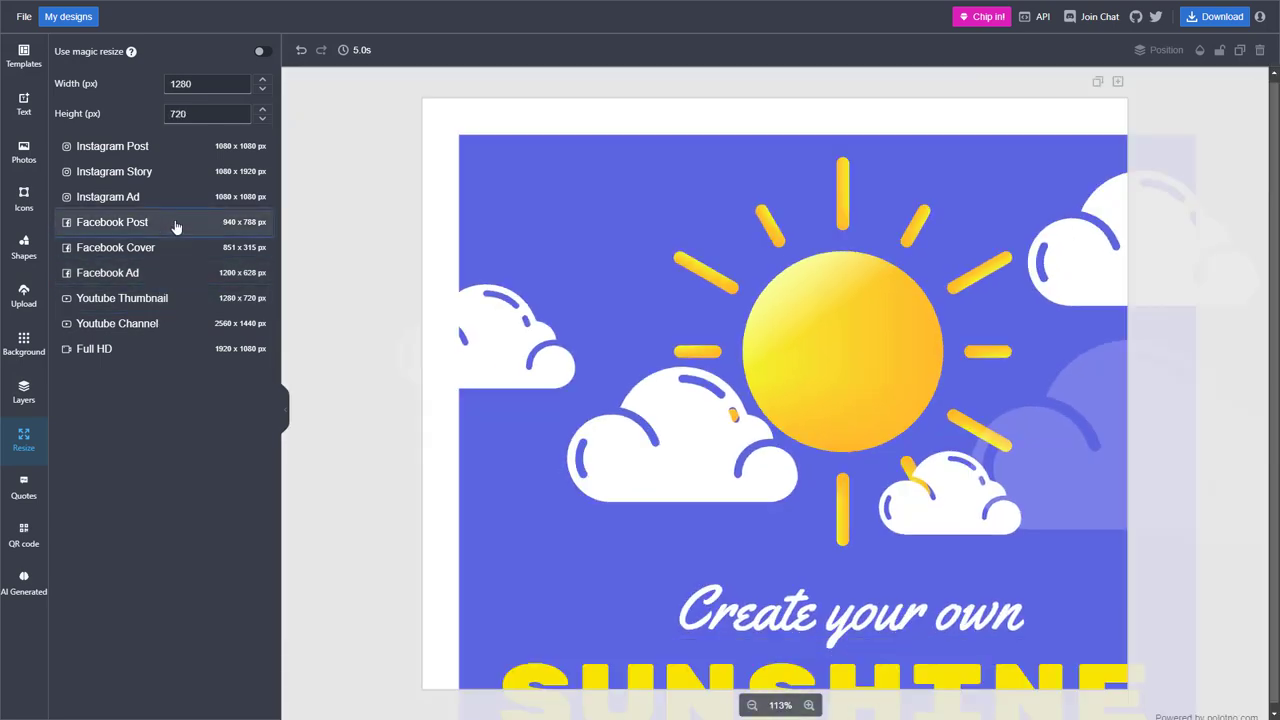
left_click(112, 222)
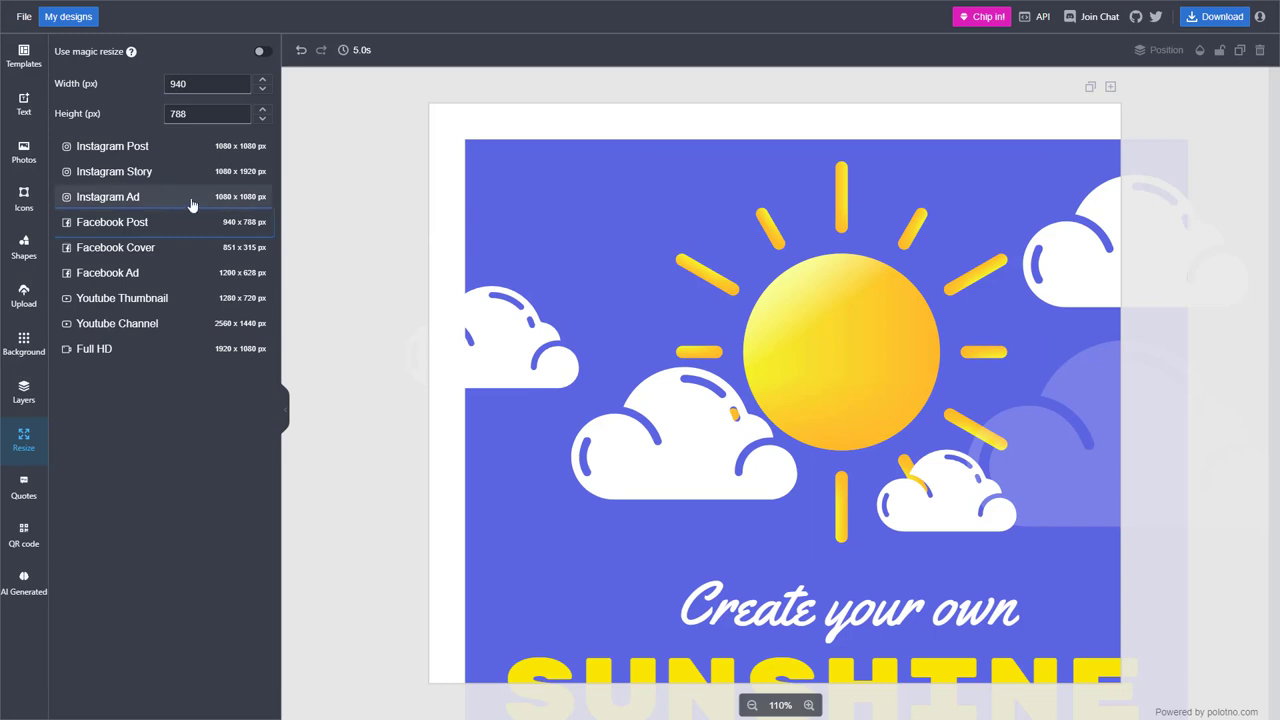
left_click(116, 248)
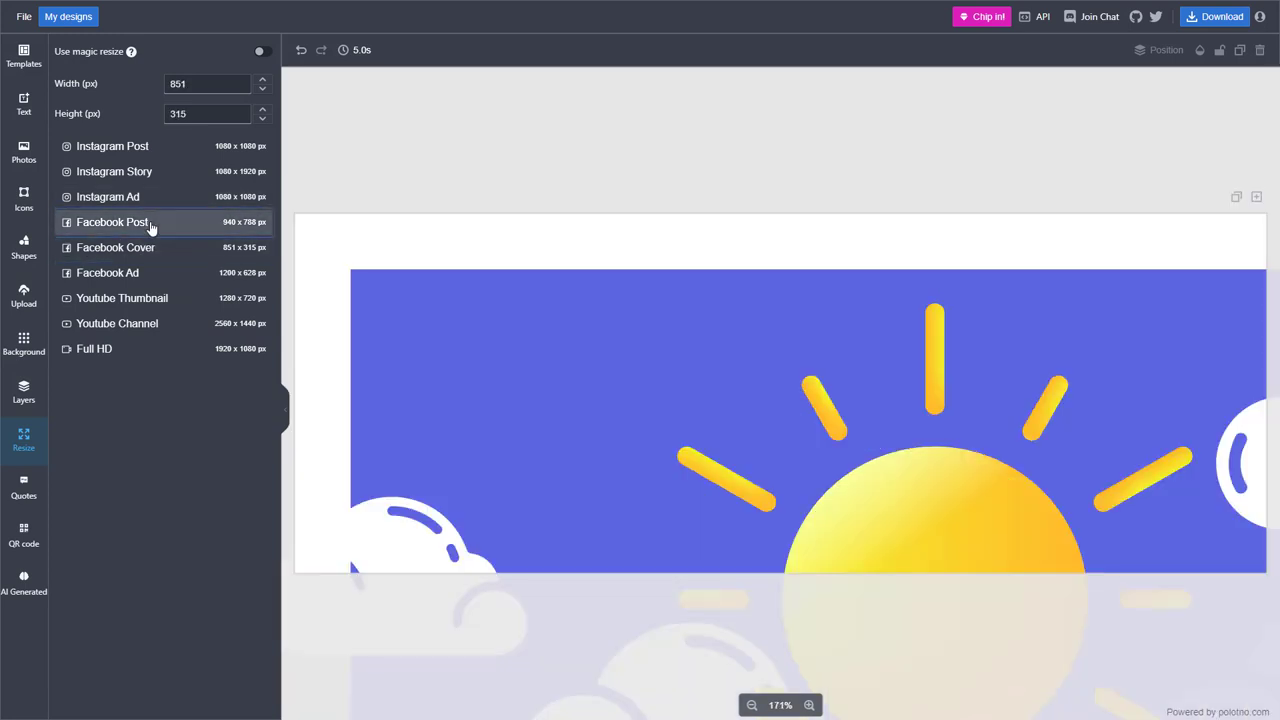
left_click(112, 222)
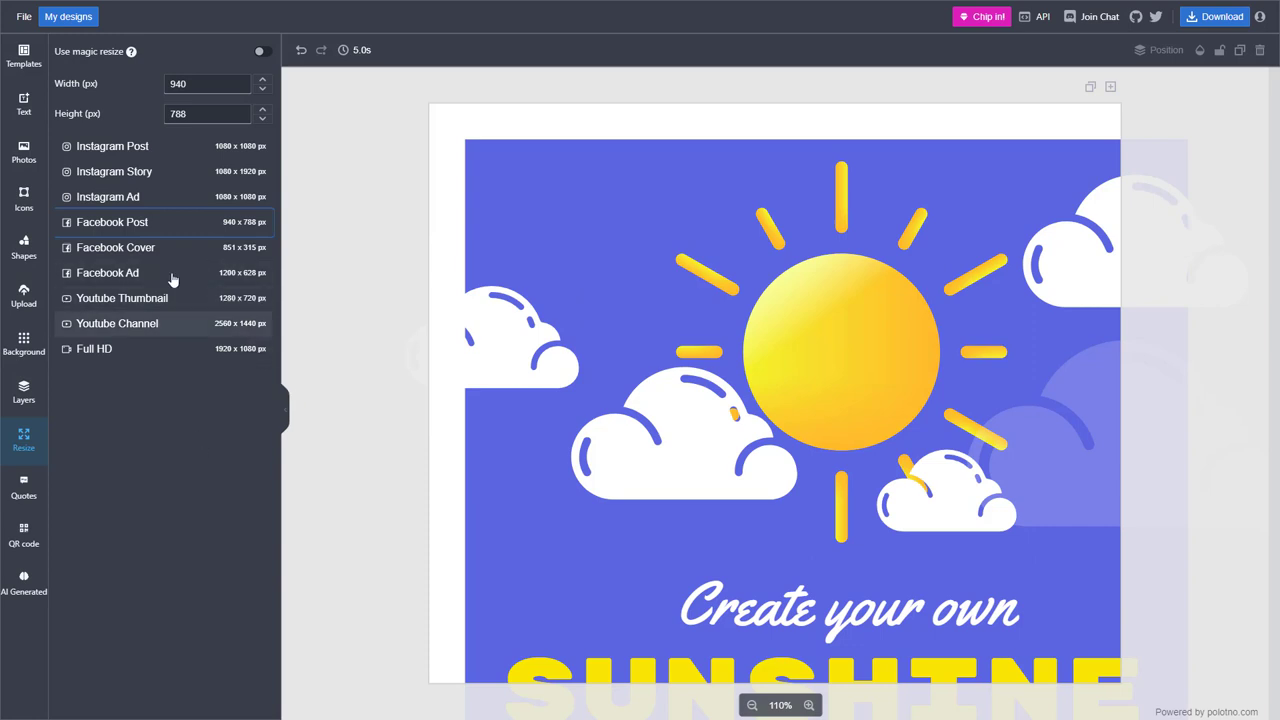
mouse_move(180, 336)
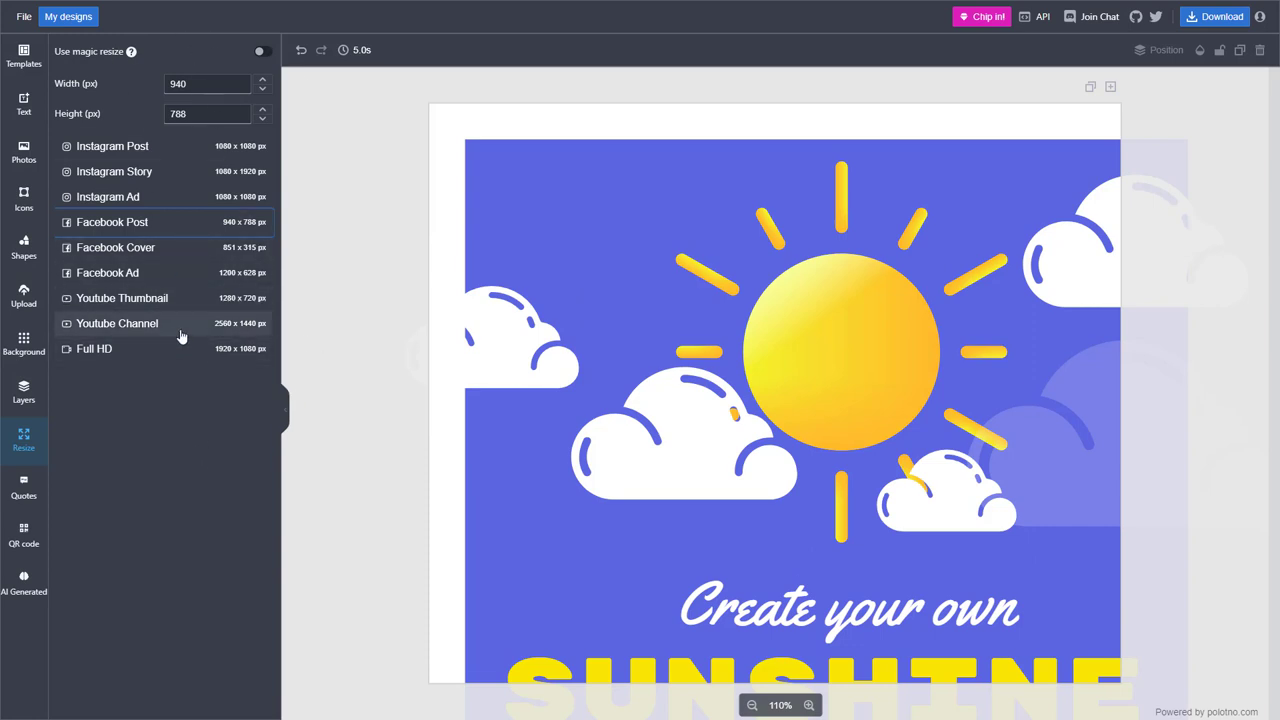
left_click(92, 348)
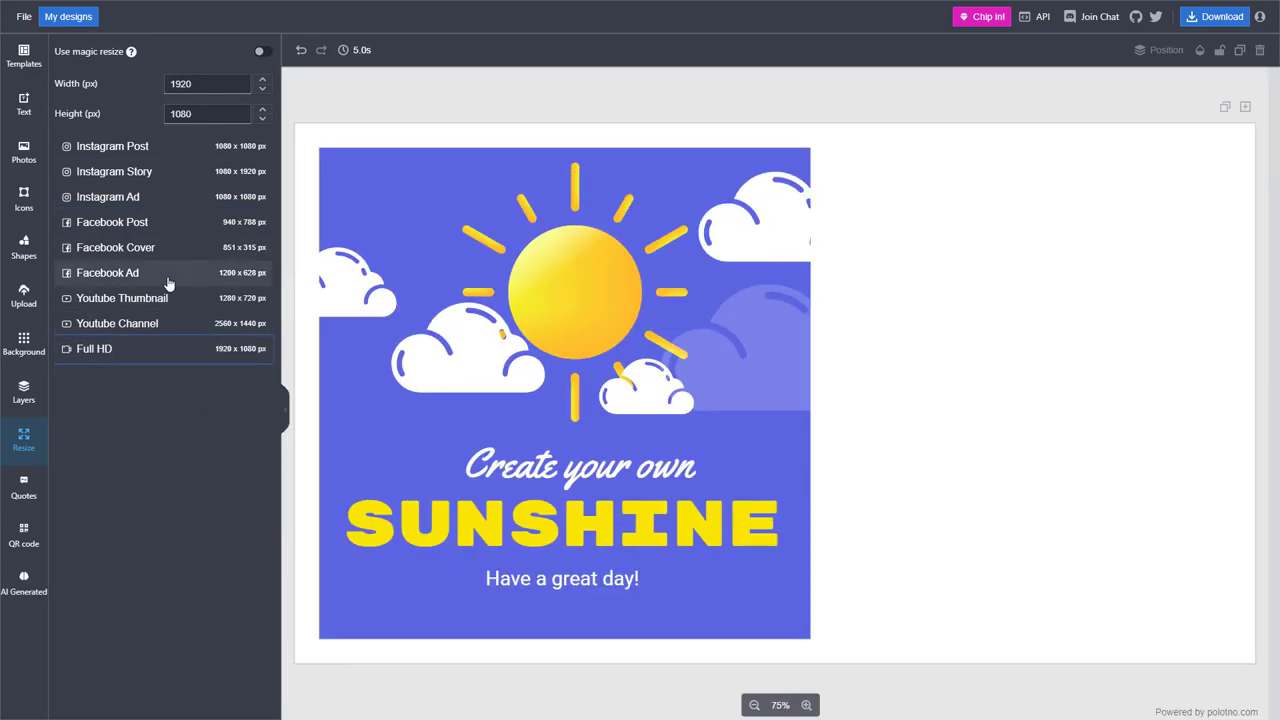
left_click(116, 324)
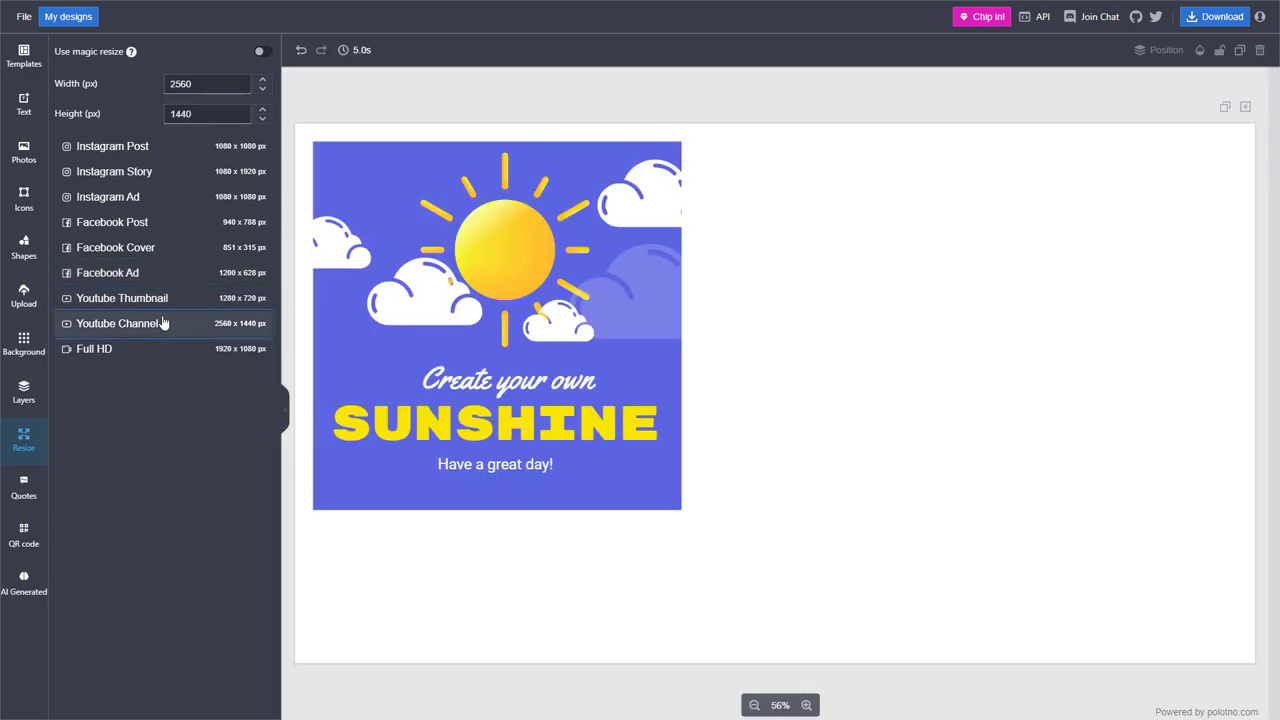
Step: Return to Instagram Post, turn magic resize on, then resize via Facebook Cover to Youtube Thumbnail 1280 × 720
left_click(112, 146)
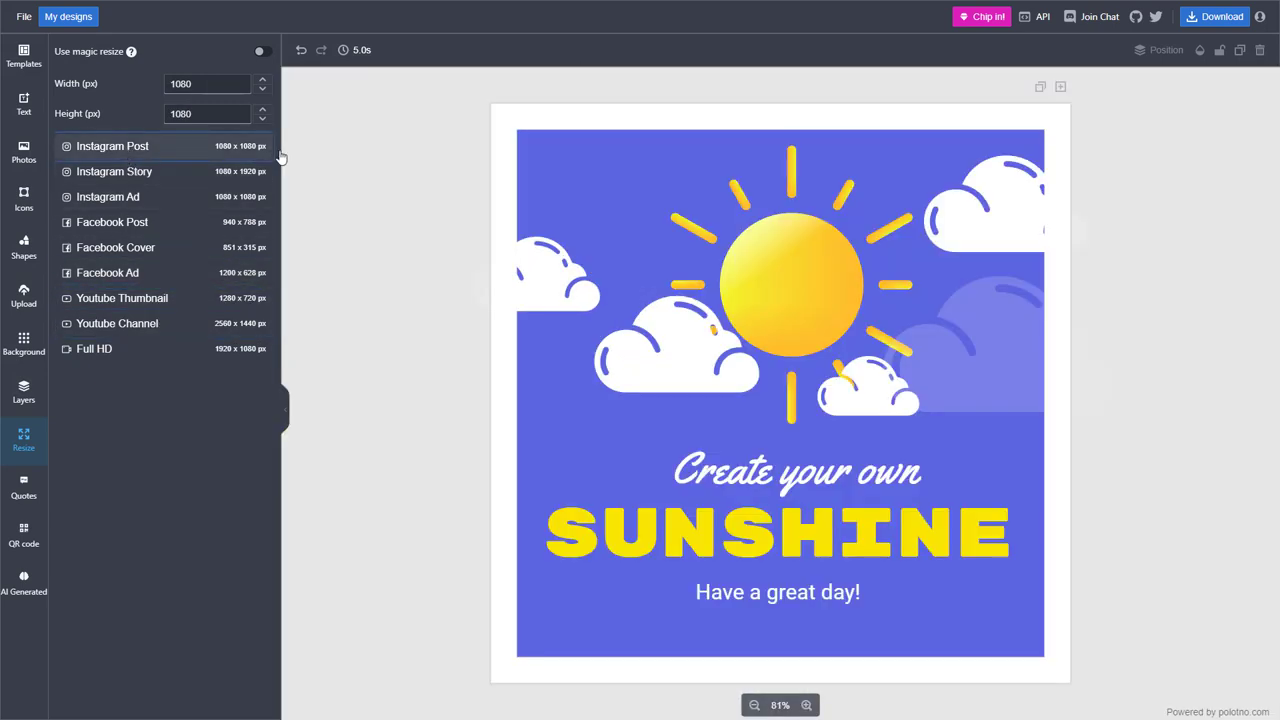
left_click(260, 52)
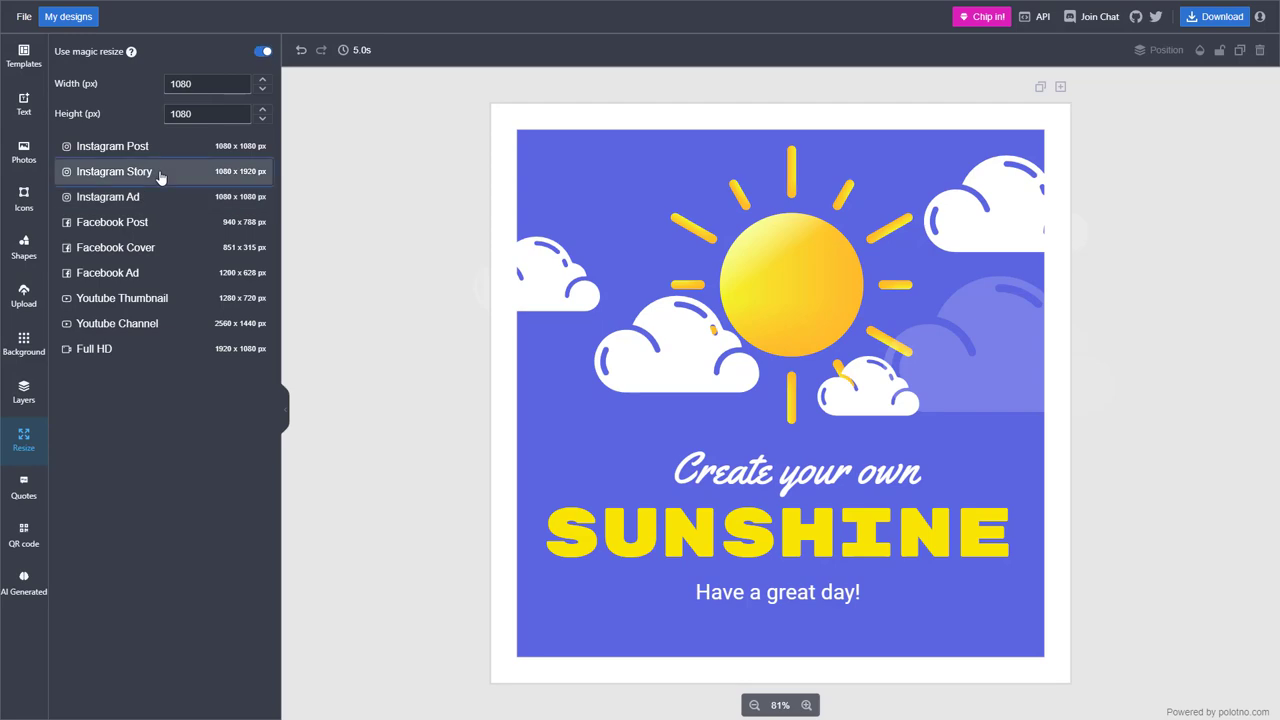
left_click(116, 248)
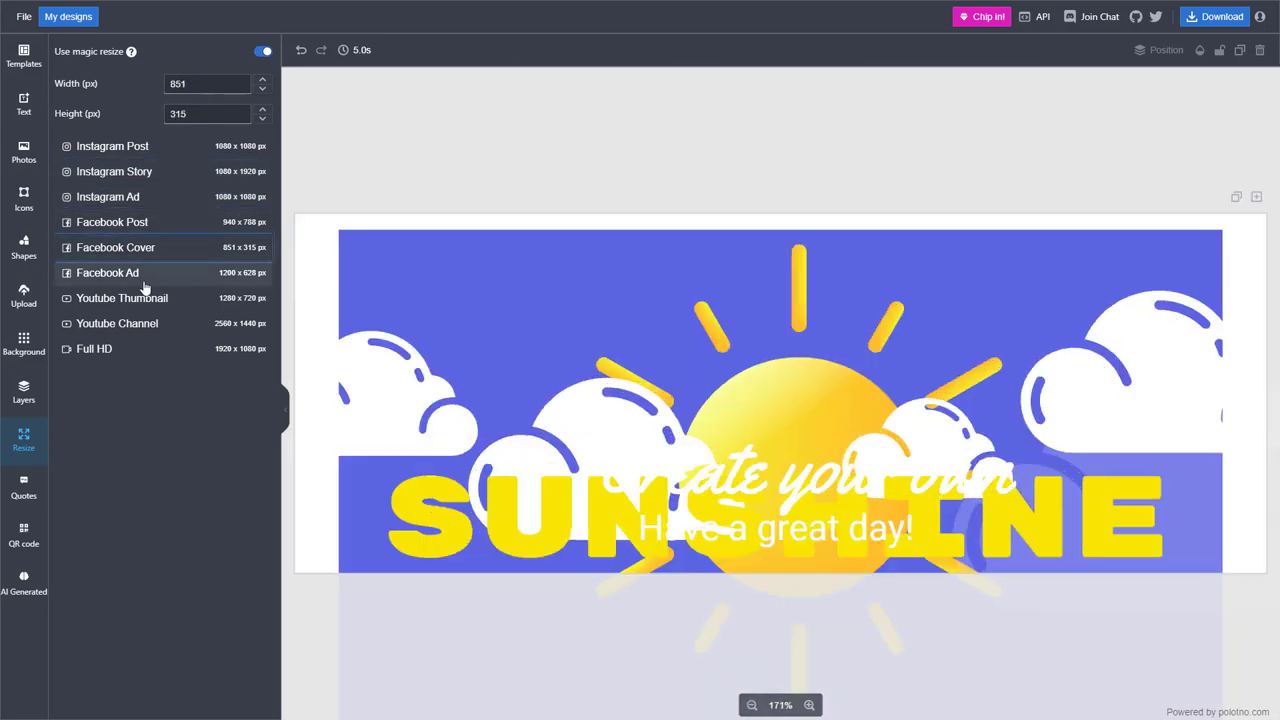
left_click(120, 296)
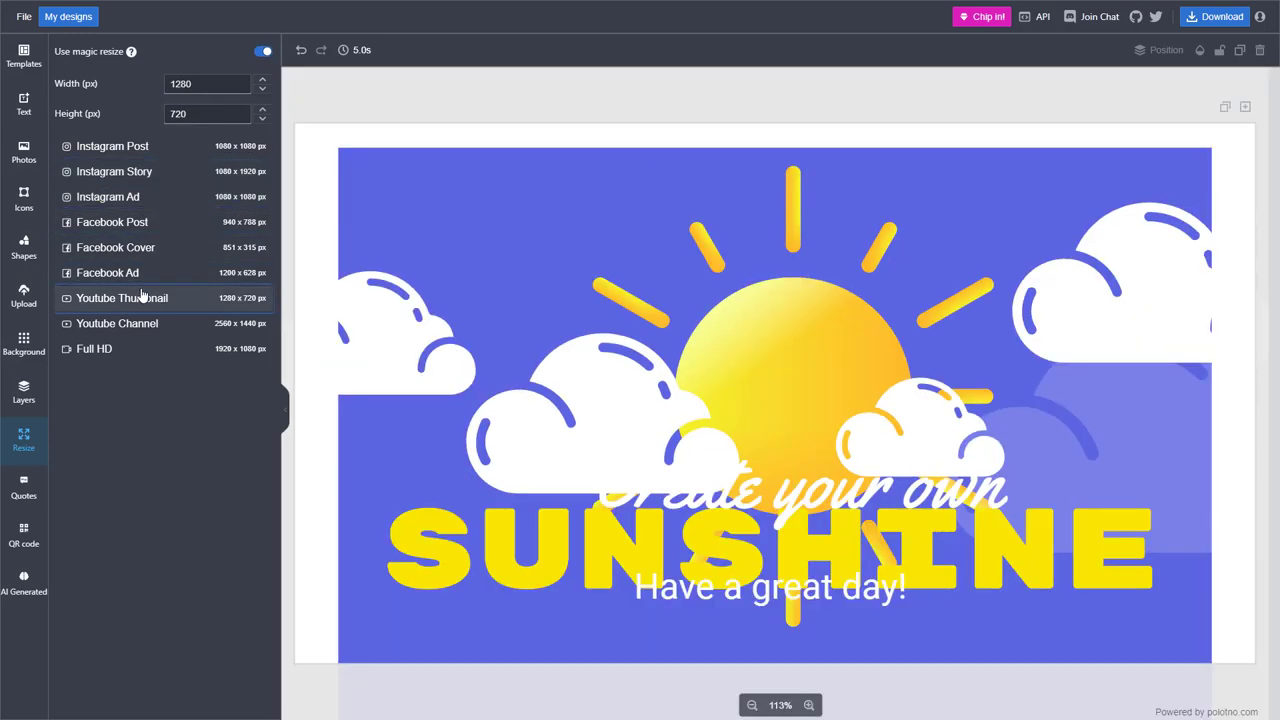